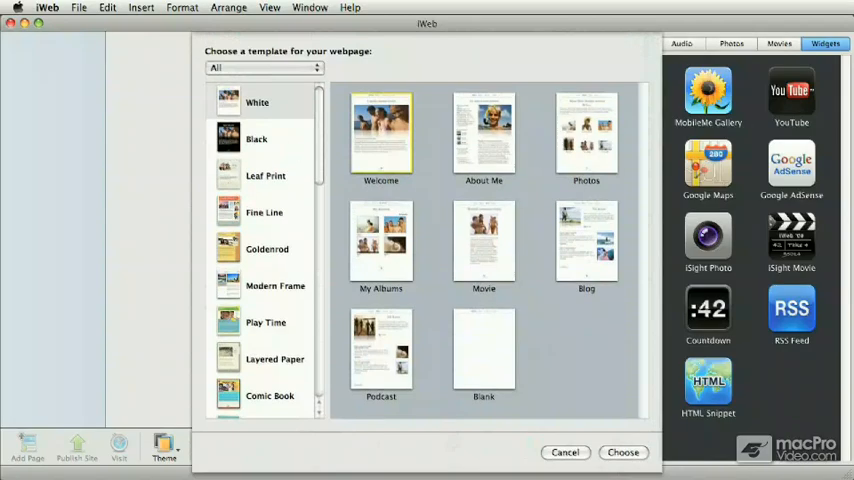
- Pick the Goldenrod theme from the template chooser's theme list
click(256, 100)
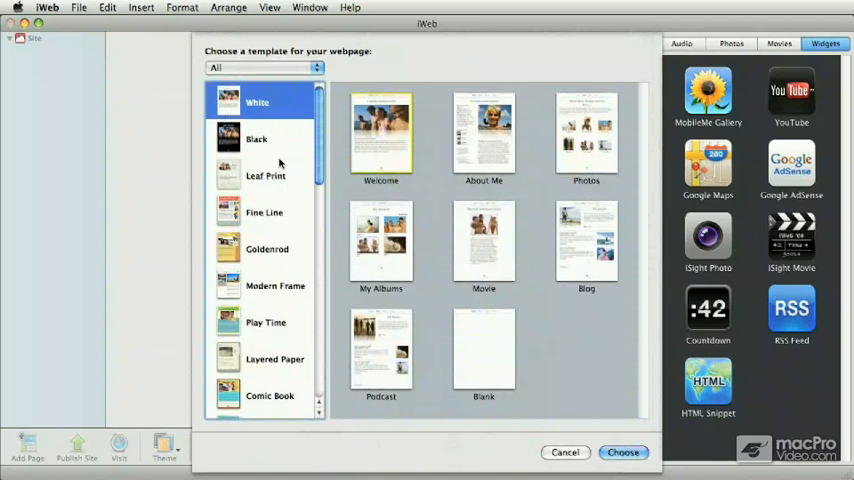
mouse_move(248, 222)
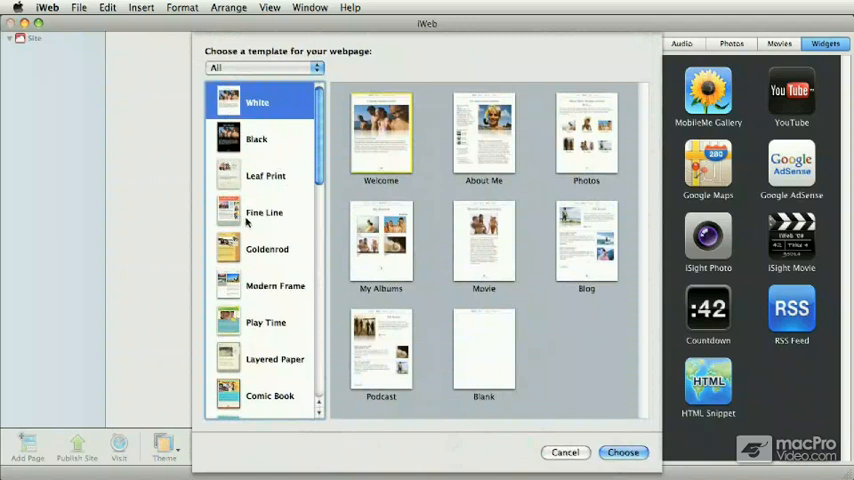
click(268, 248)
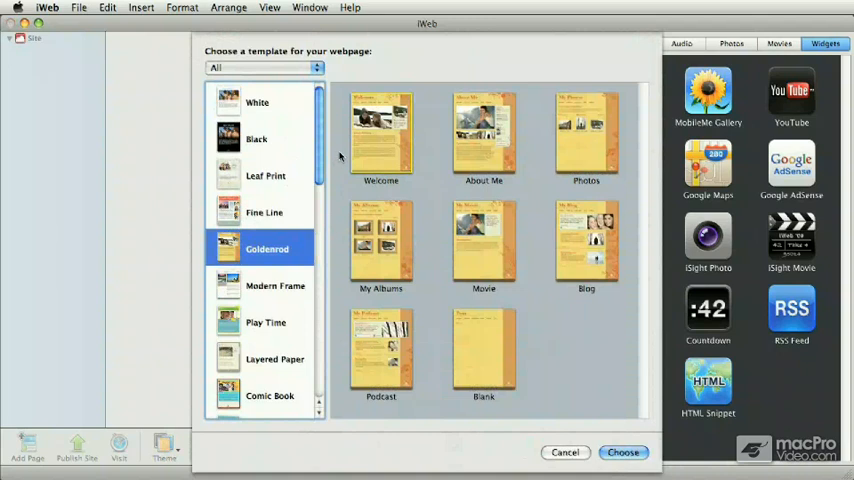
mouse_move(472, 220)
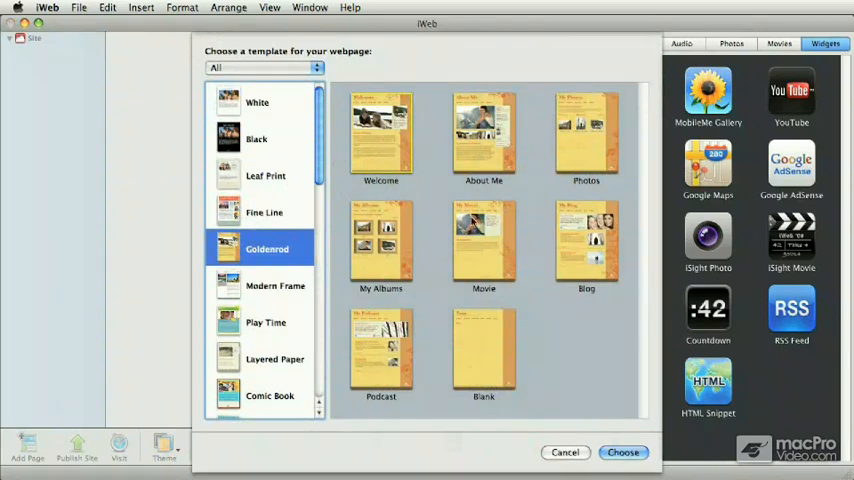
mouse_move(430, 160)
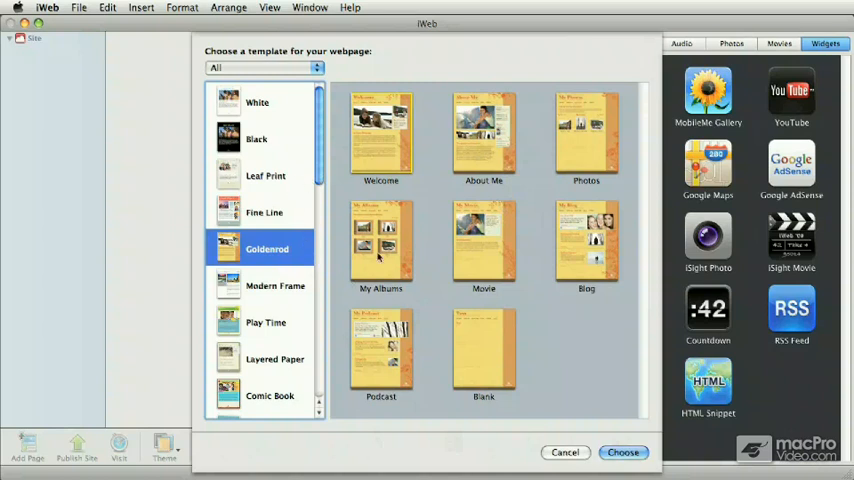
mouse_move(396, 186)
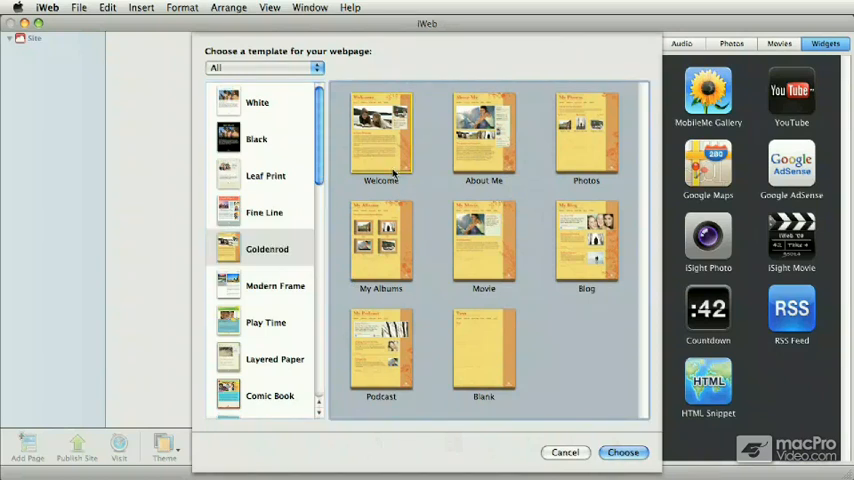
mouse_move(576, 360)
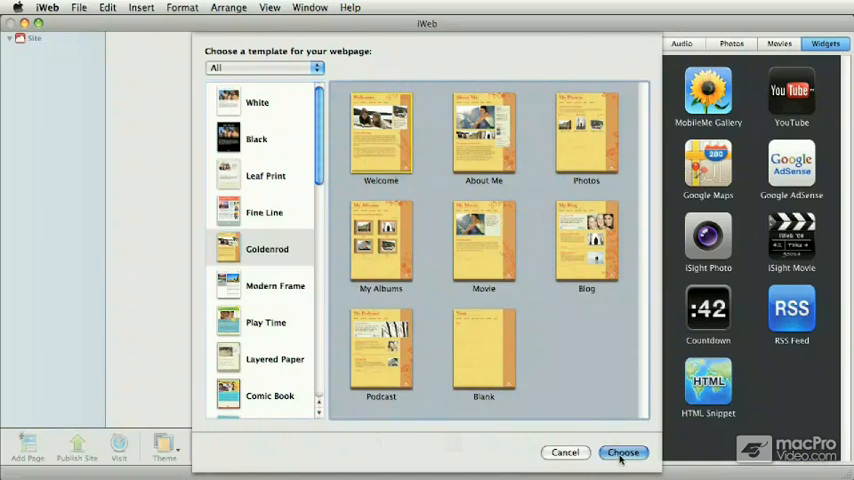
- Create the Welcome page with sample photos and placeholder text, then review it
click(622, 452)
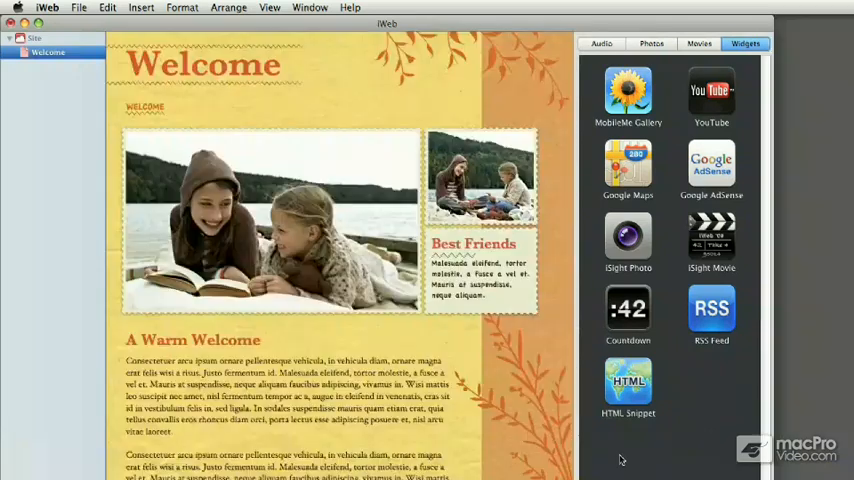
mouse_move(624, 450)
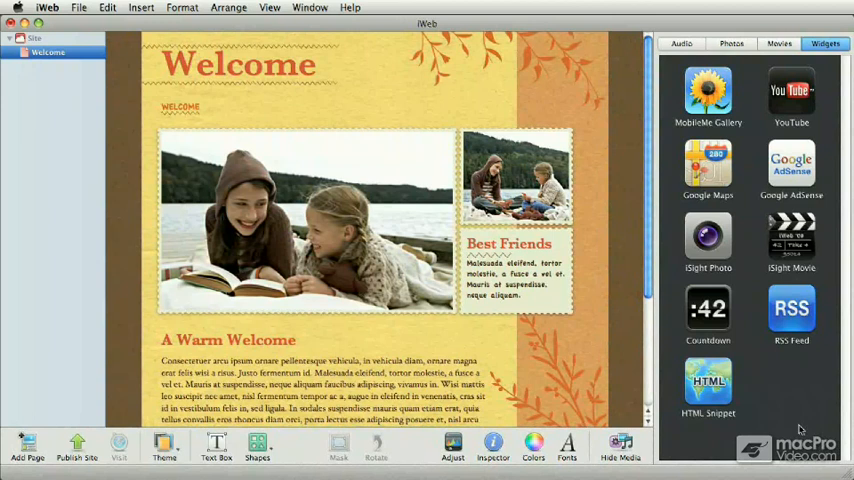
mouse_move(410, 212)
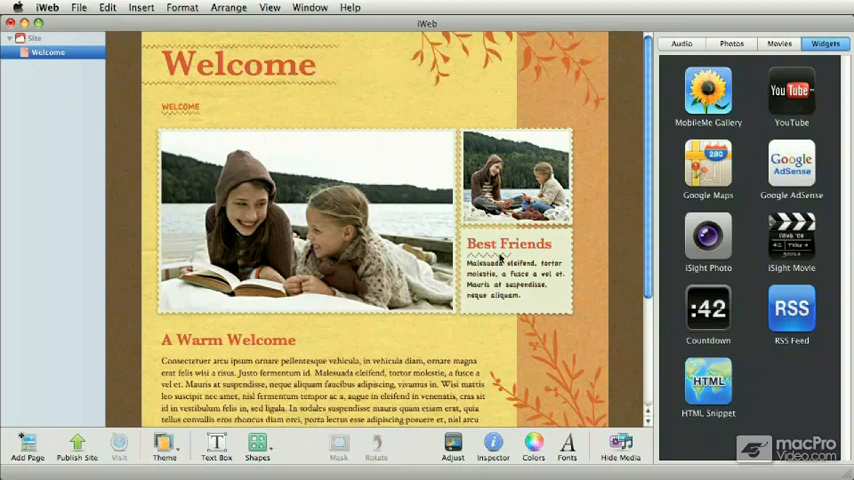
scroll(down, 3)
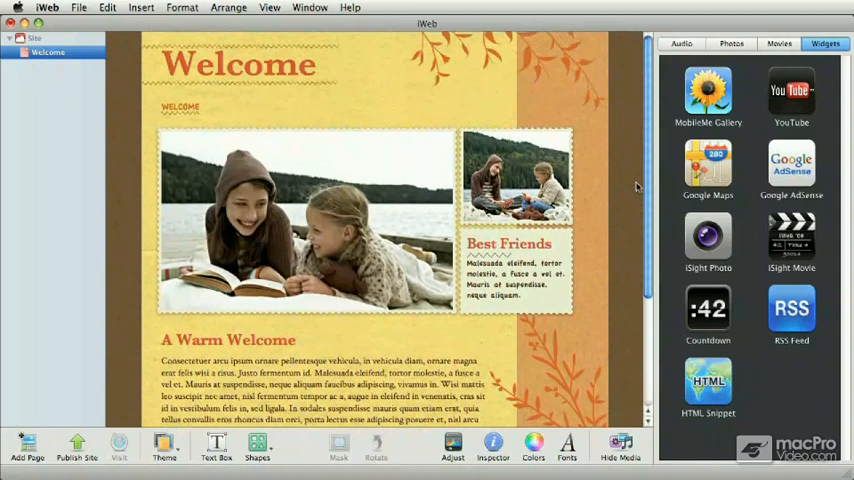
mouse_move(632, 188)
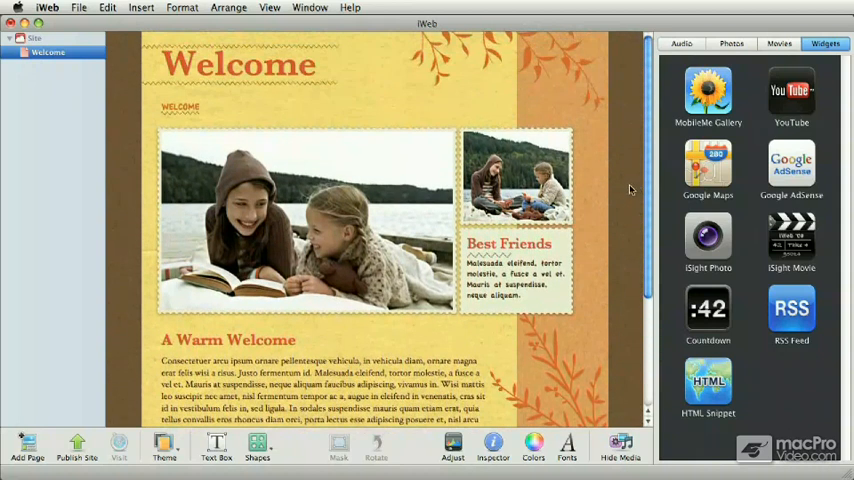
mouse_move(576, 156)
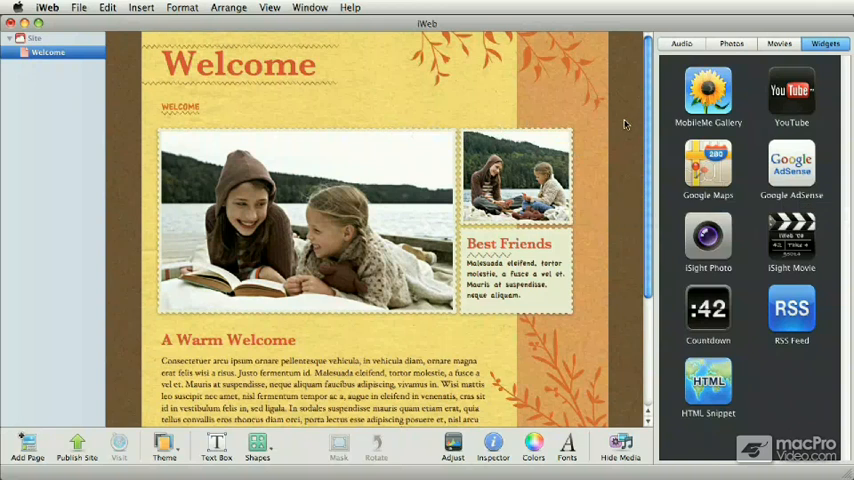
mouse_move(710, 56)
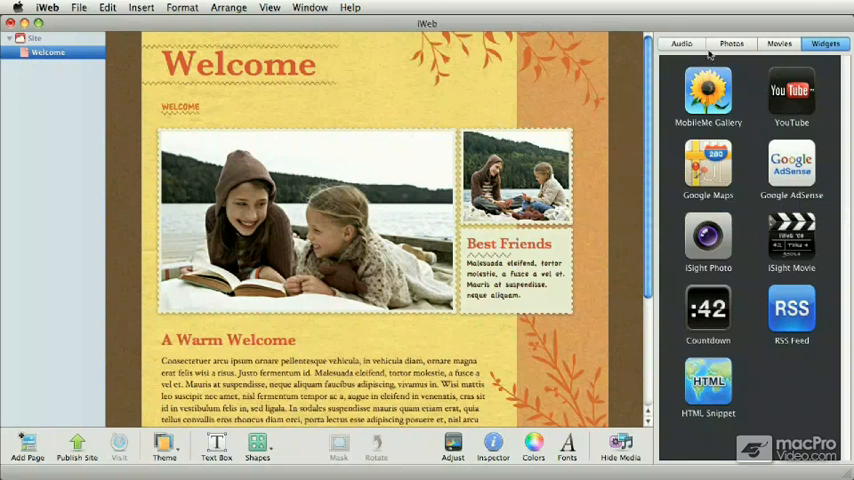
- Place moon night-sky photos from the iPhoto album onto the two image placeholders
click(732, 44)
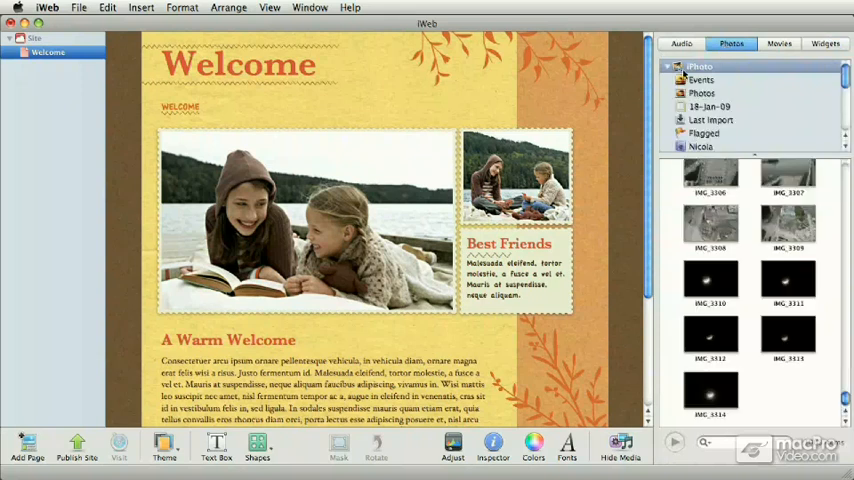
click(700, 80)
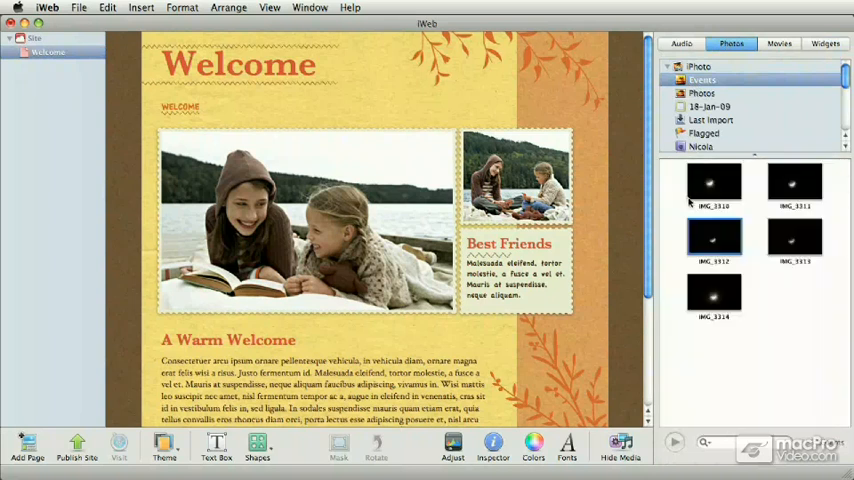
click(714, 184)
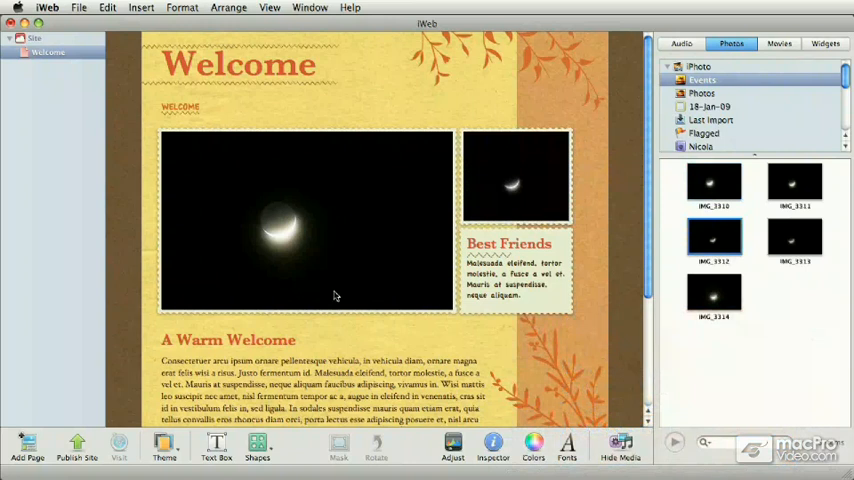
- Retitle the 'A Warm Welcome' heading to 'Moon Light'
click(256, 340)
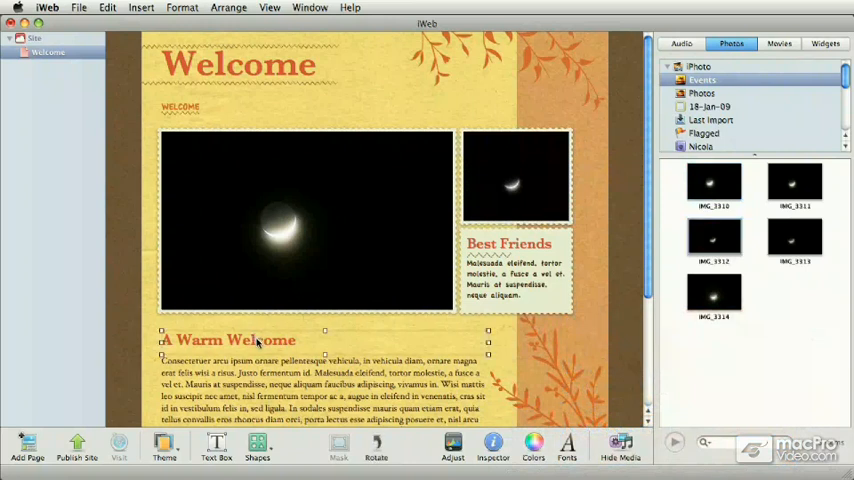
triple_click(228, 340)
text(Moon L)
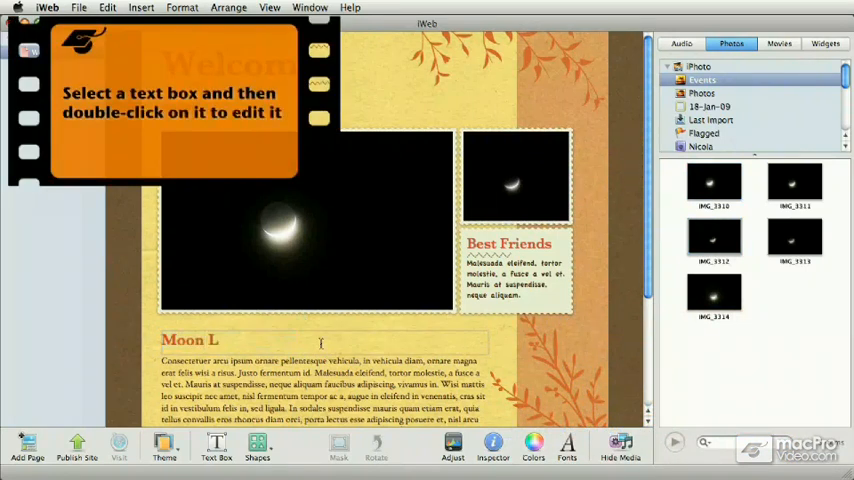
text(ight)
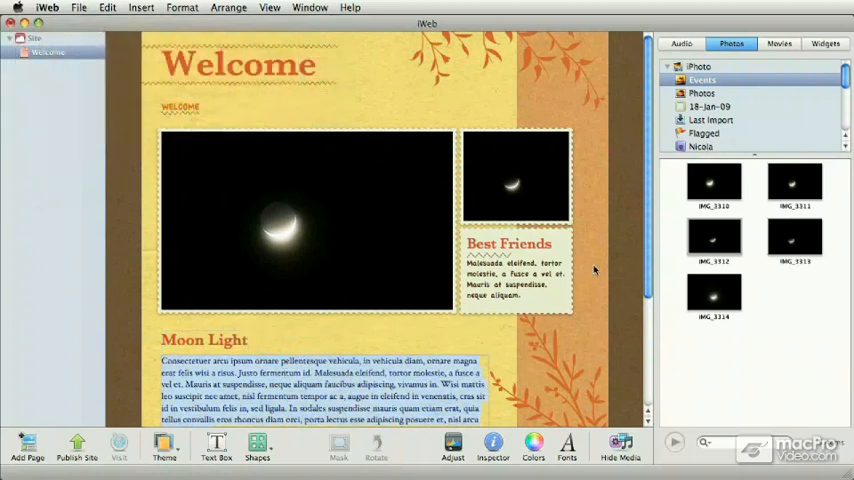
- Write the description 'A collection of photos taken of the Moon' under the heading
scroll(down, 3)
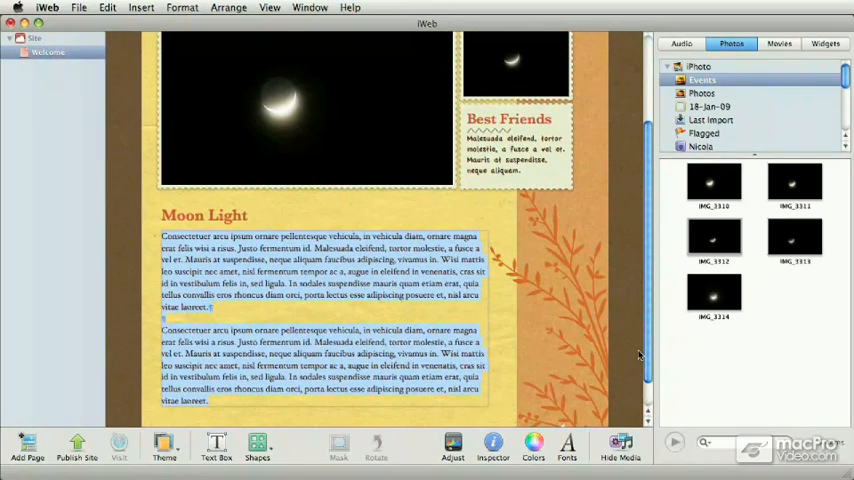
text(A collection of ph)
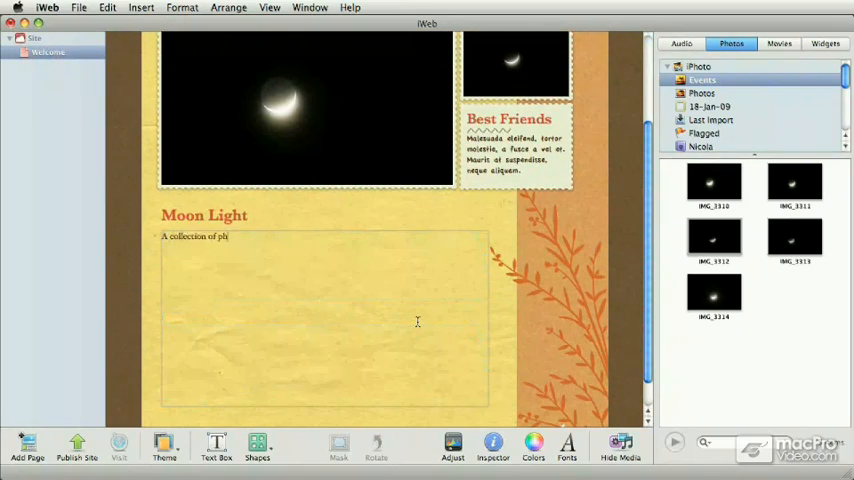
text(otos taken of the Moon.  The large photo at the top was taken on a)
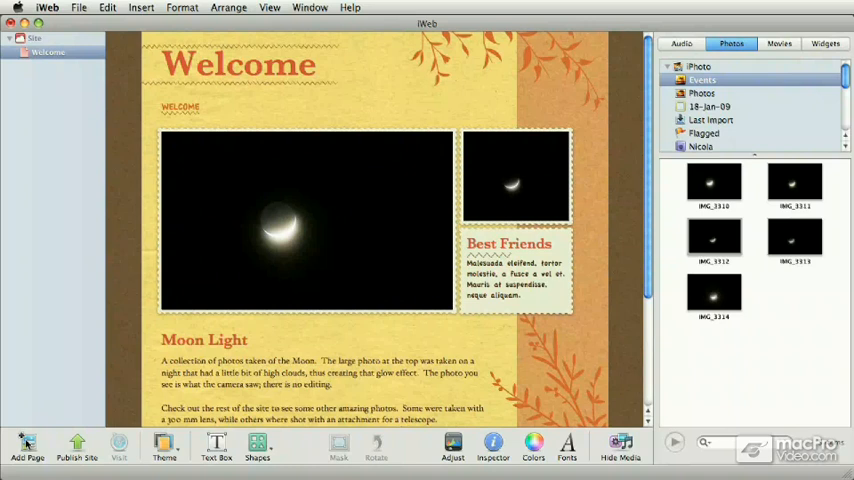
click(28, 448)
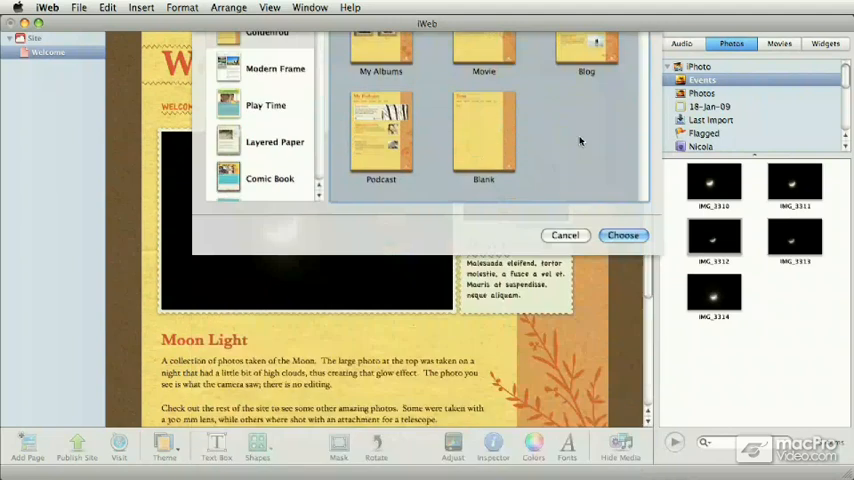
- Add a Photos album page titled 'My Photos' from the template
click(624, 236)
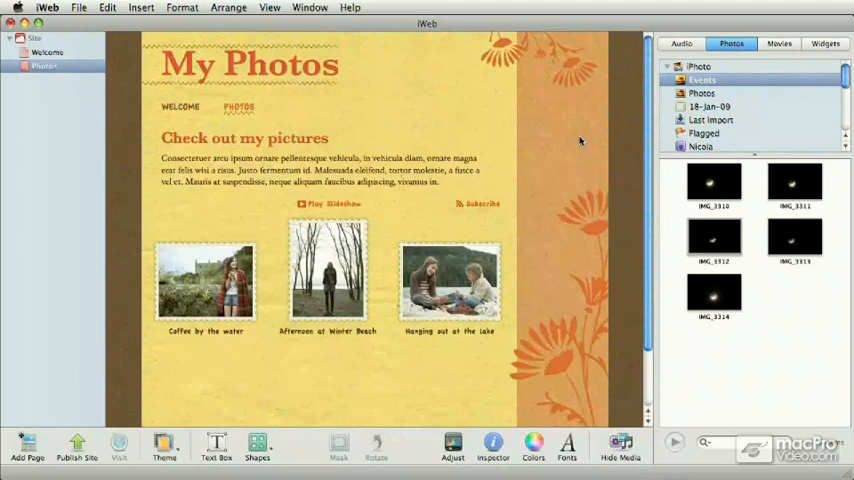
mouse_move(570, 140)
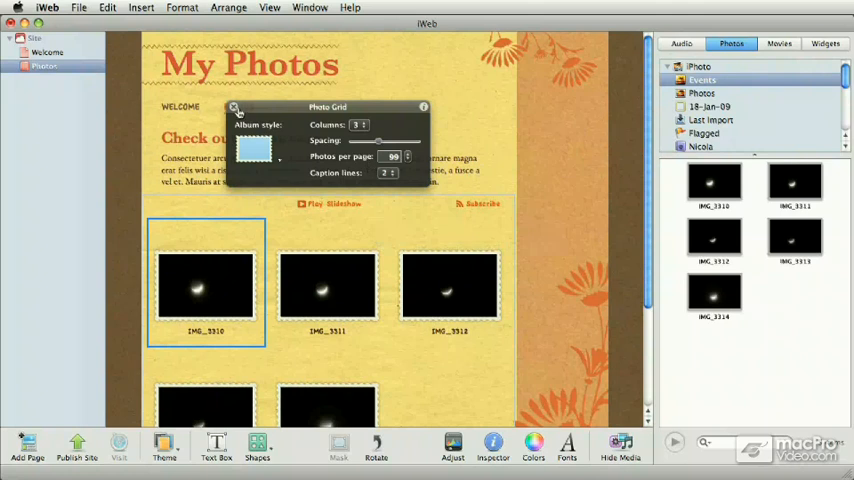
- Finish the Photo Grid settings and deselect the first moon photo in the grid
click(234, 108)
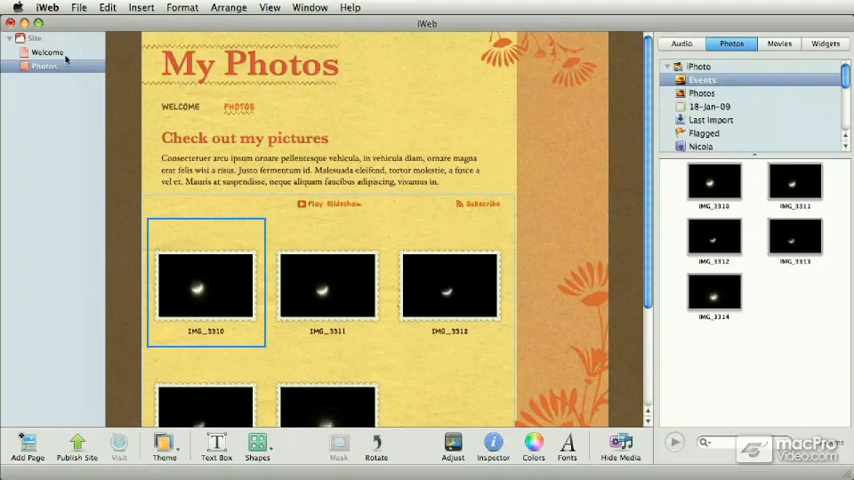
click(48, 52)
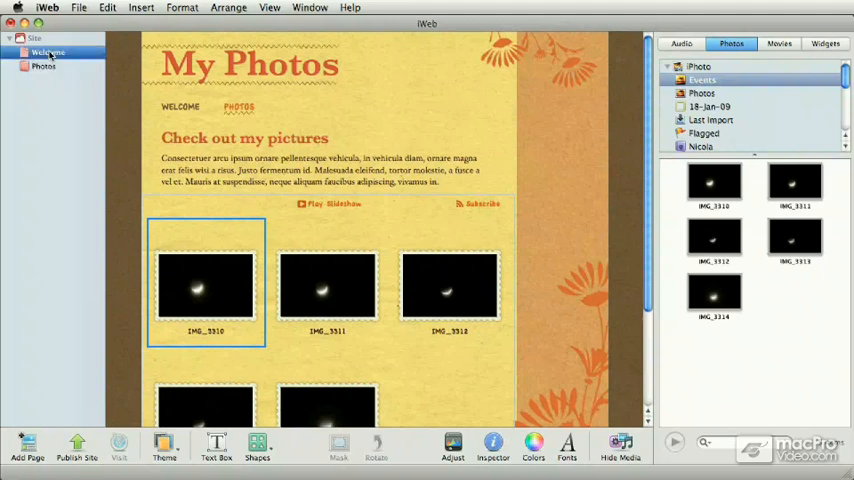
click(44, 66)
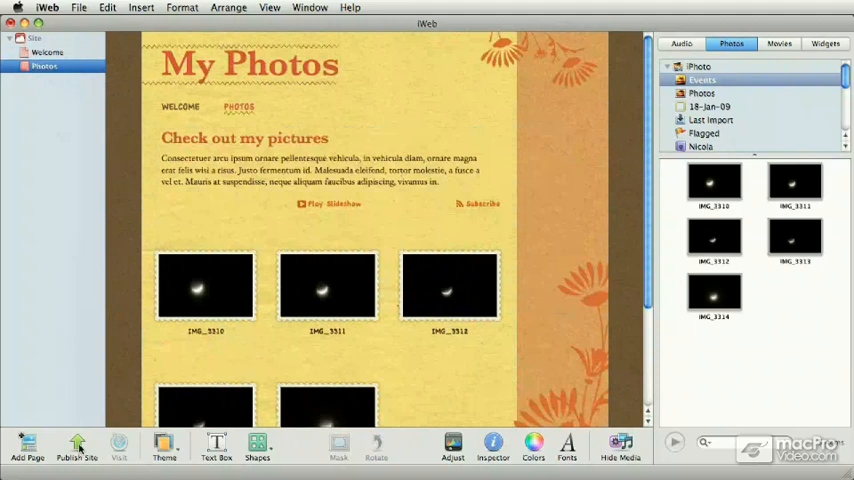
mouse_move(76, 444)
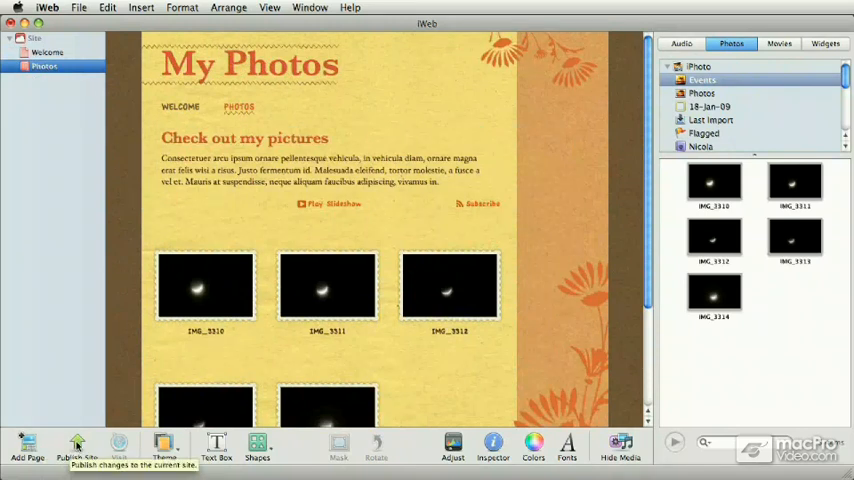
- Publish the site, accepting the Content Rights and background publishing notices
click(76, 444)
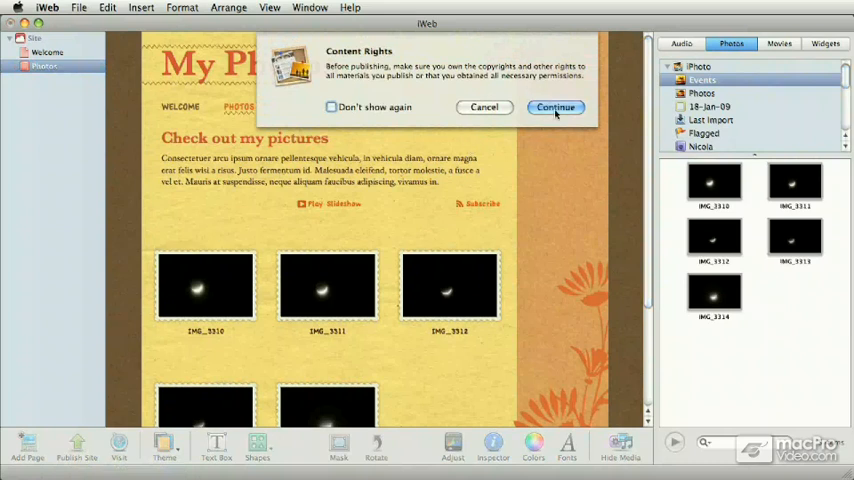
click(556, 108)
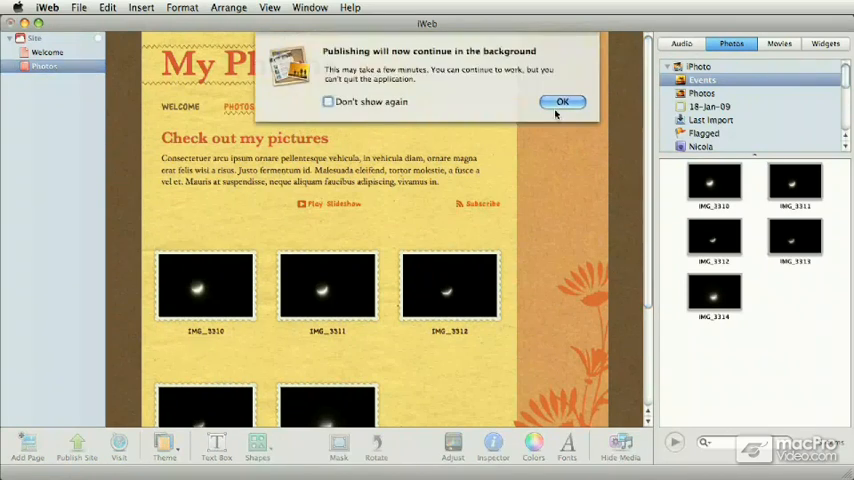
click(562, 100)
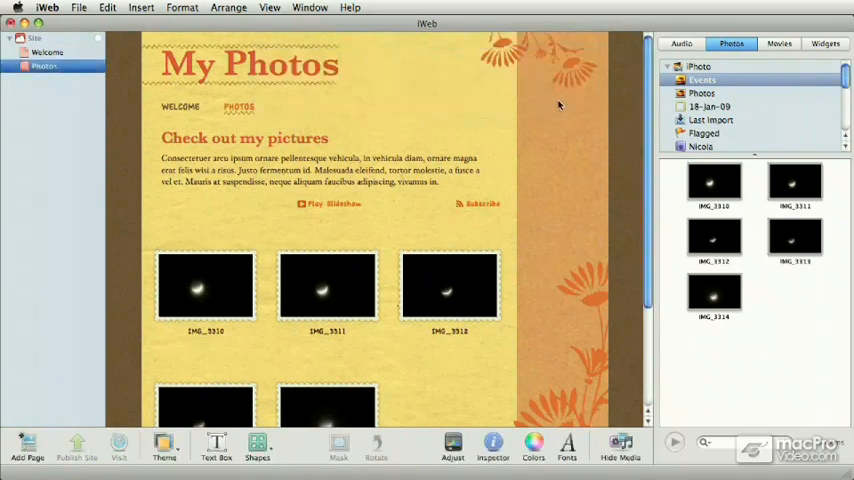
- Visit the published site so its Moon Light Welcome page loads in Safari
click(76, 444)
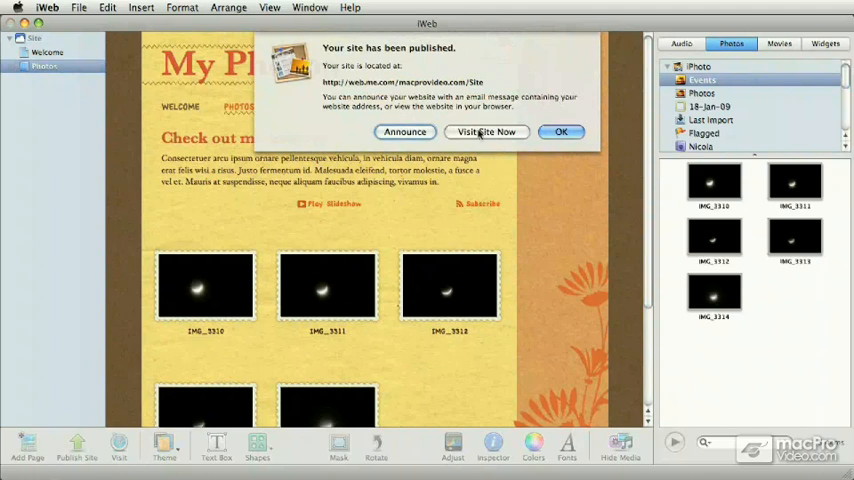
click(560, 132)
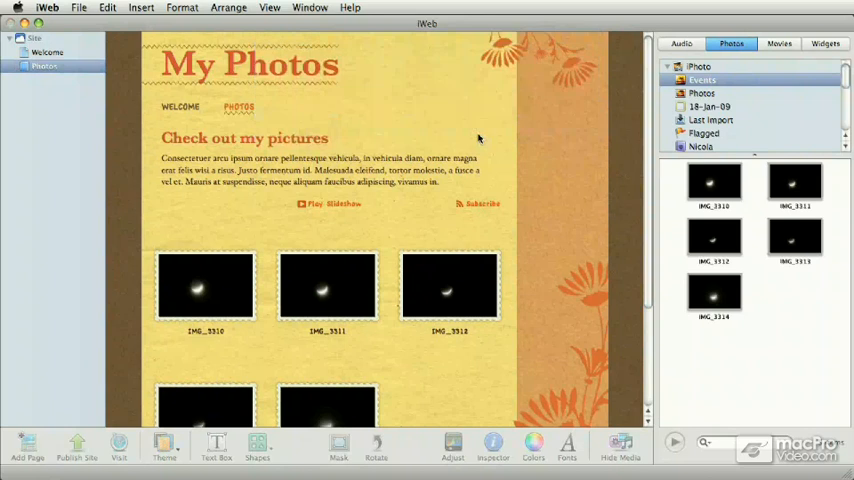
click(118, 448)
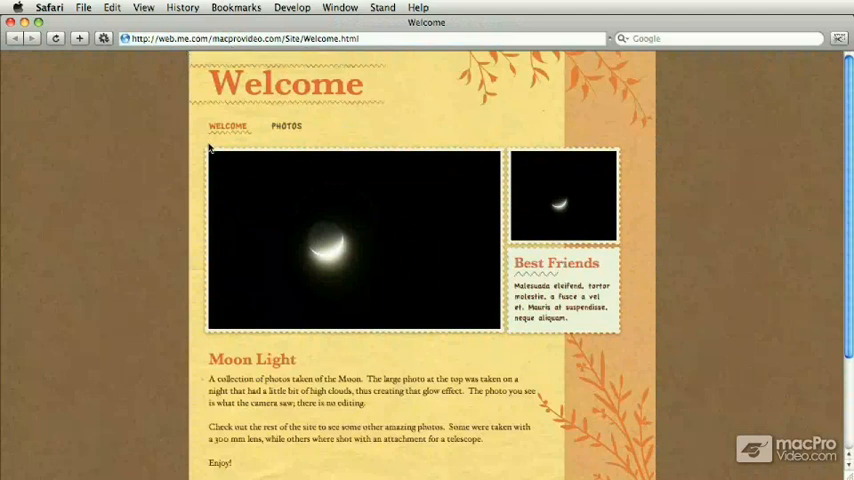
- Navigate to the live PHOTOS page and enlarge a moon picture from the album
click(286, 126)
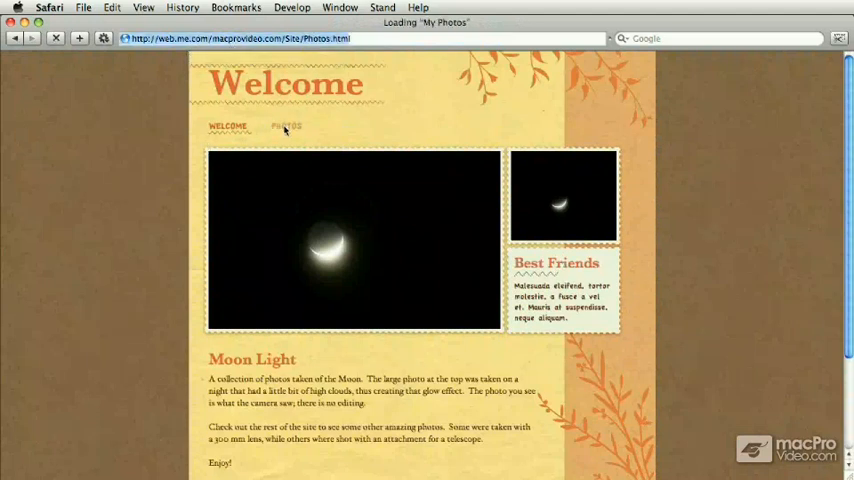
click(288, 126)
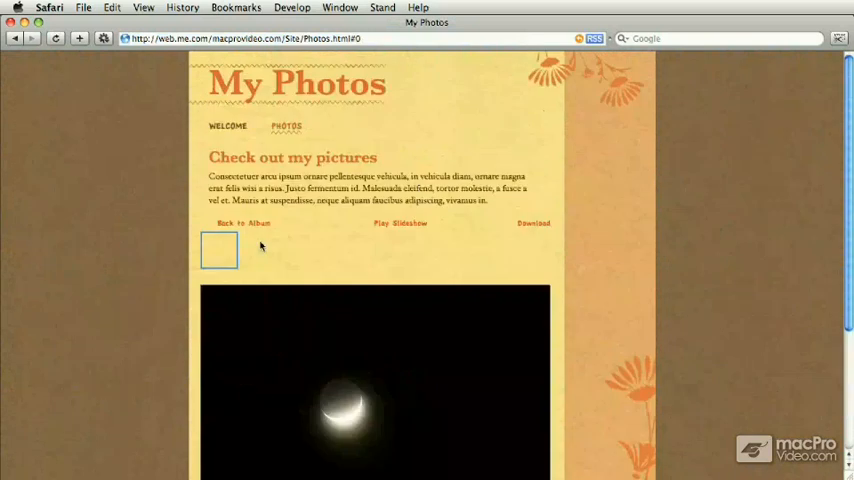
scroll(down, 3)
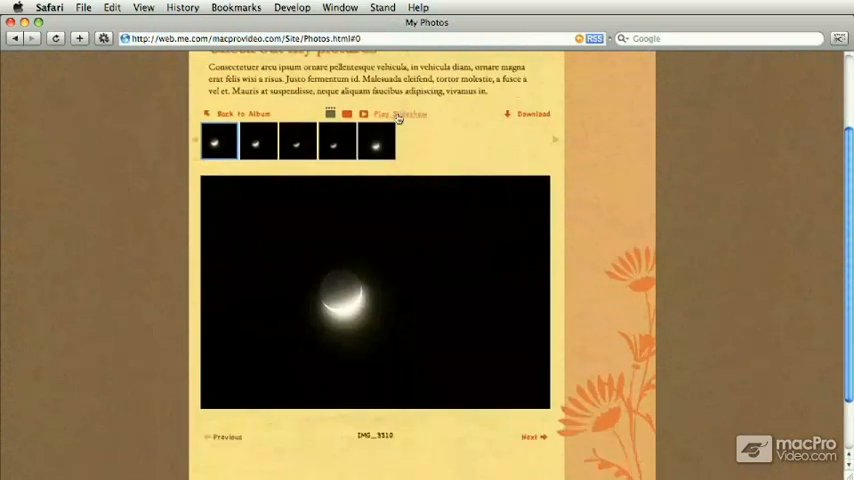
click(400, 112)
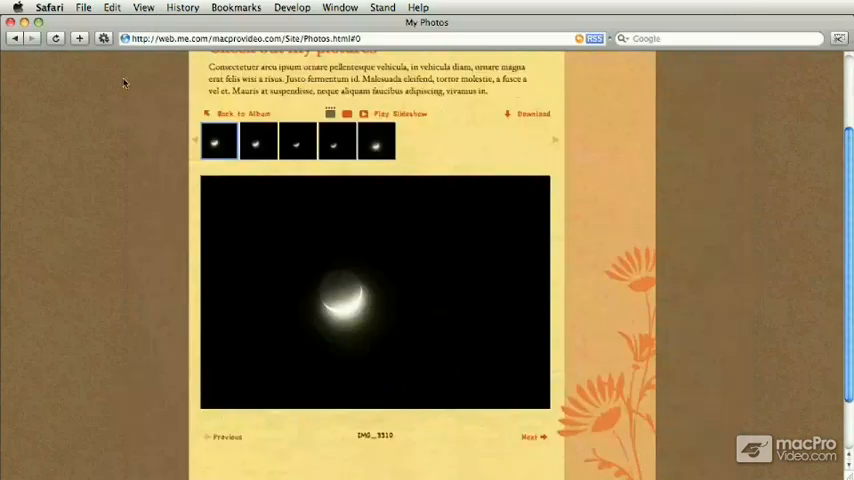
mouse_move(128, 96)
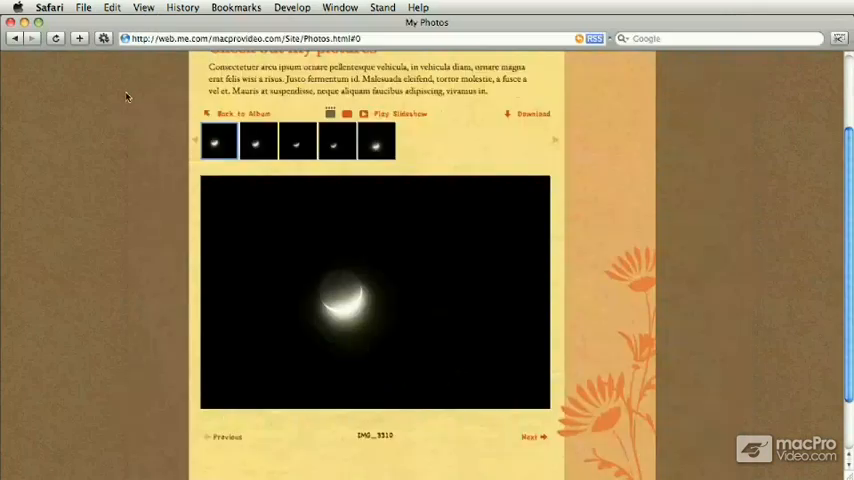